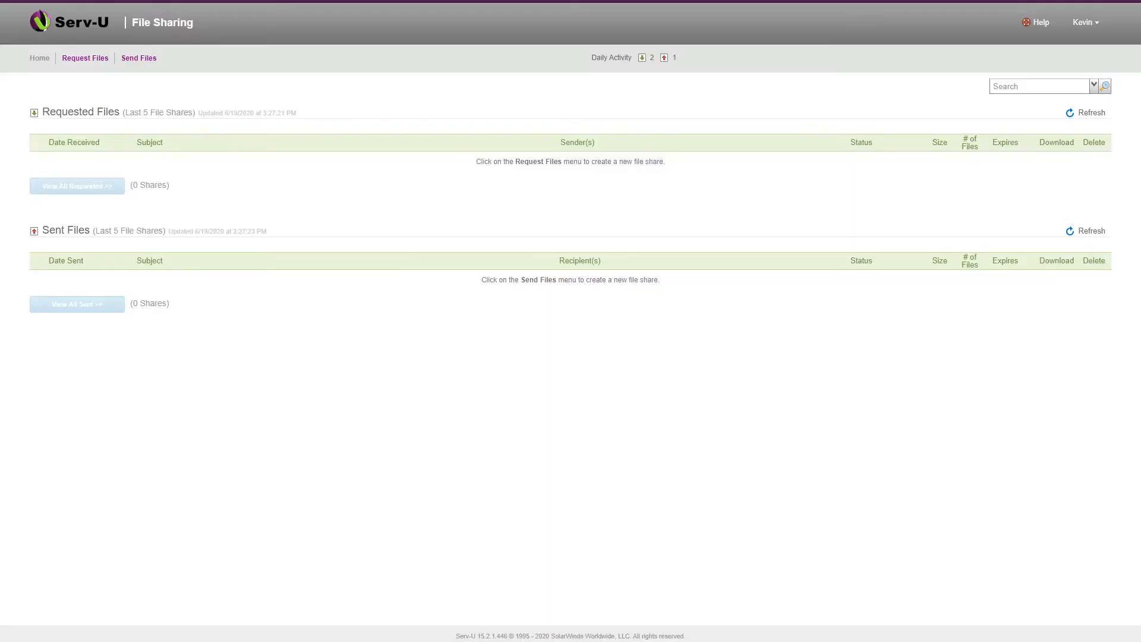
Start a guest file request with subject 'Video Uploads' and upload notifications turned off.
{"action": "left_click", "coordinate": [84, 59]}
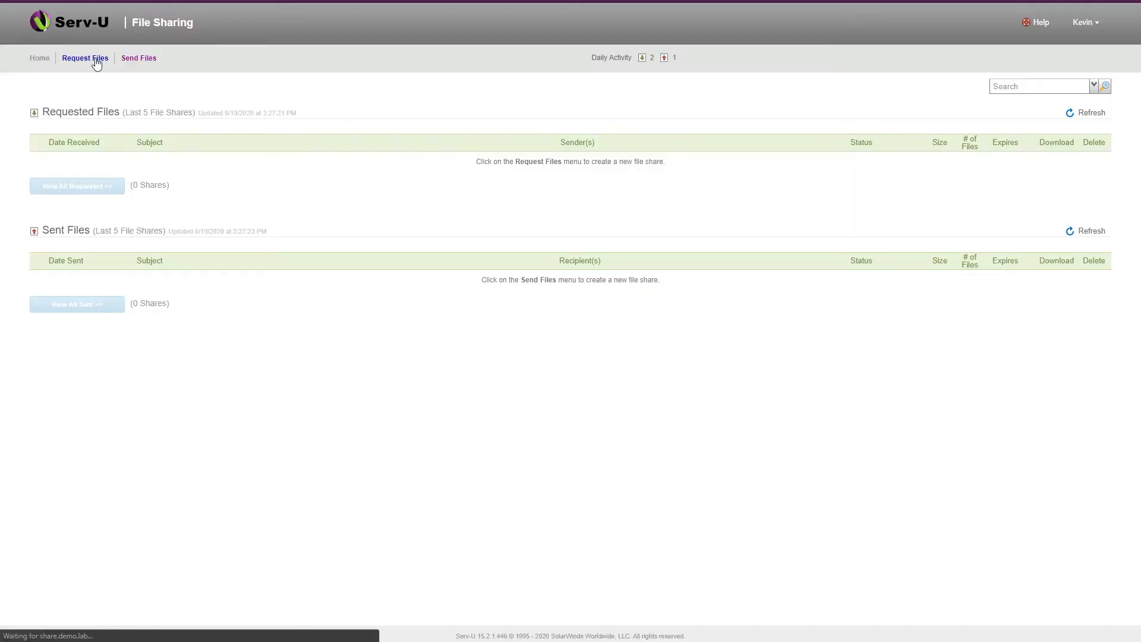
{"action": "left_click", "coordinate": [84, 59]}
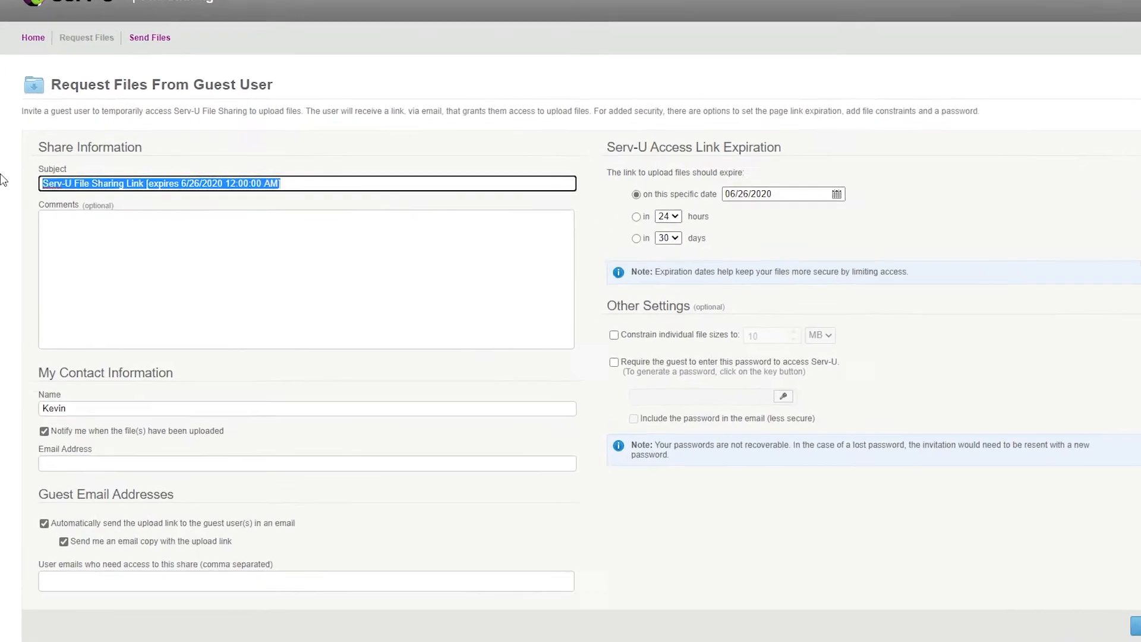
{"action": "type", "text": "Video"}
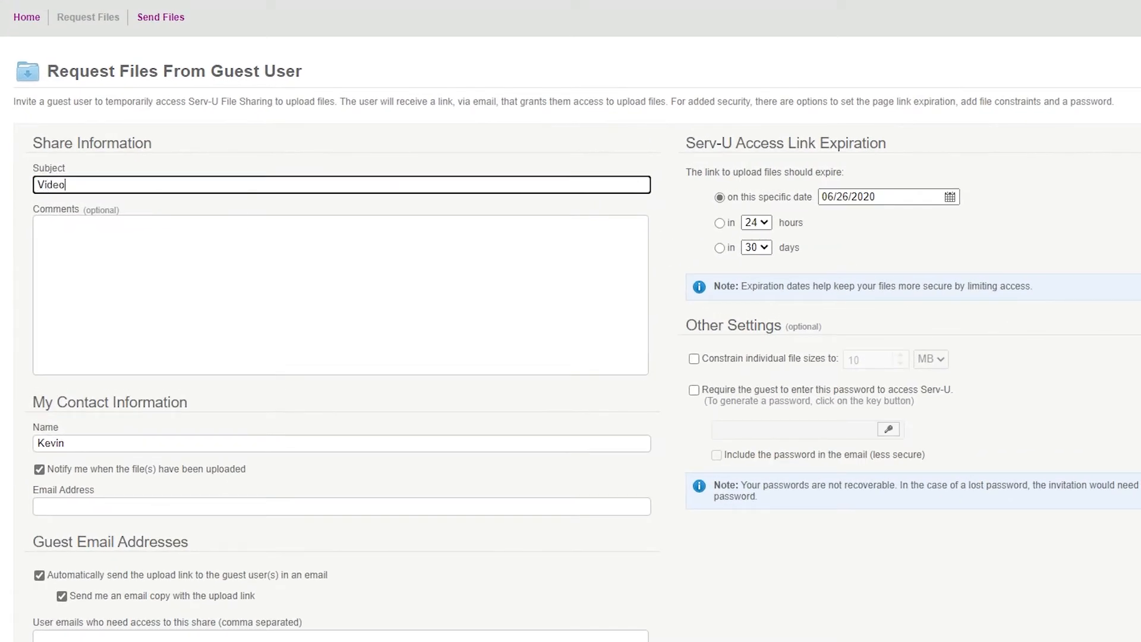
{"action": "type", "text": "Uploads"}
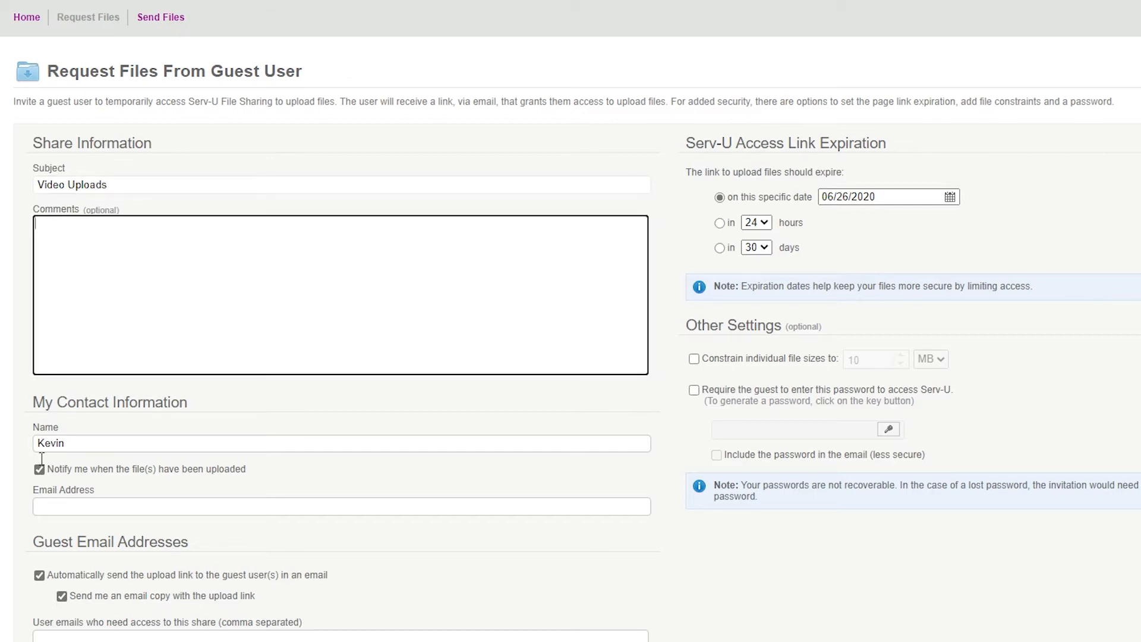
{"action": "left_click", "coordinate": [39, 470]}
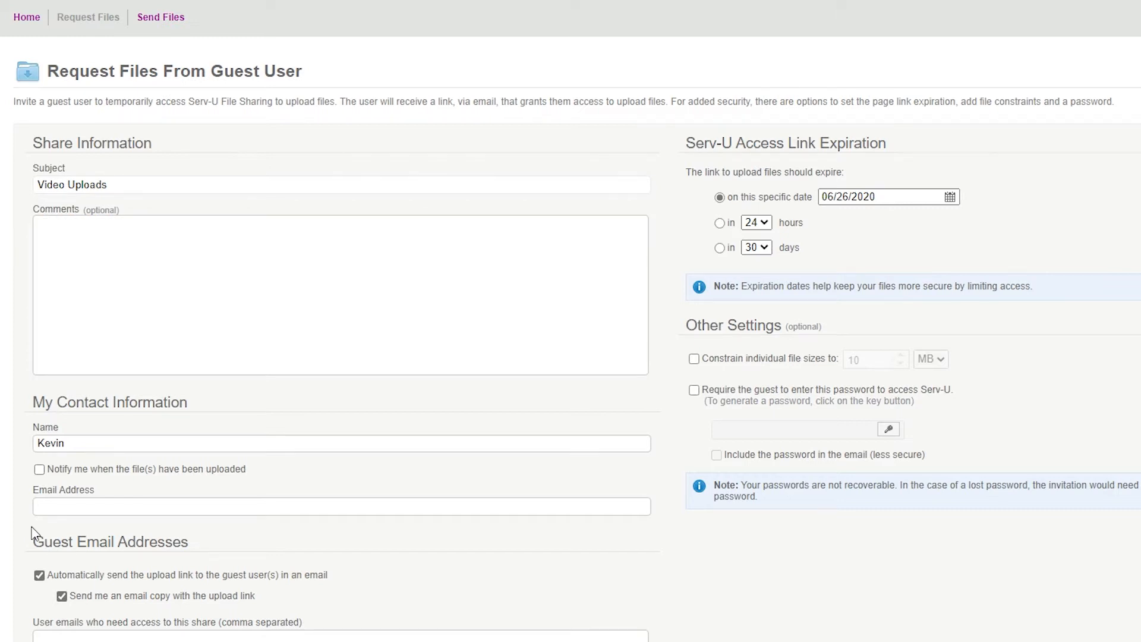
{"action": "scroll", "scroll_direction": "down", "scroll_amount": 3}
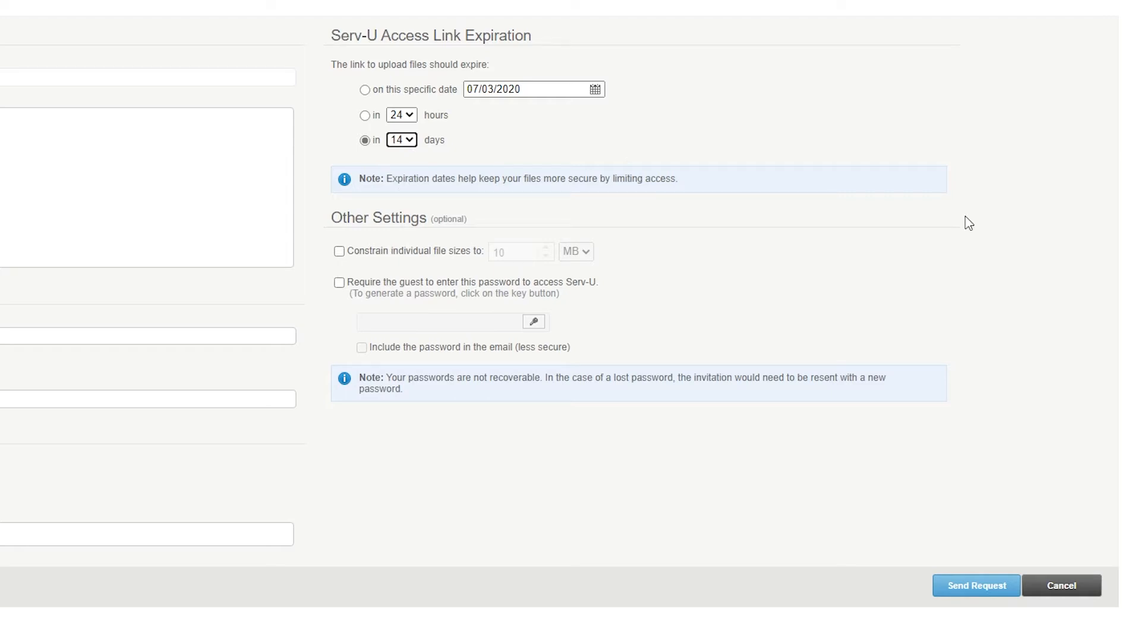
{"action": "mouse_move", "coordinate": [964, 281]}
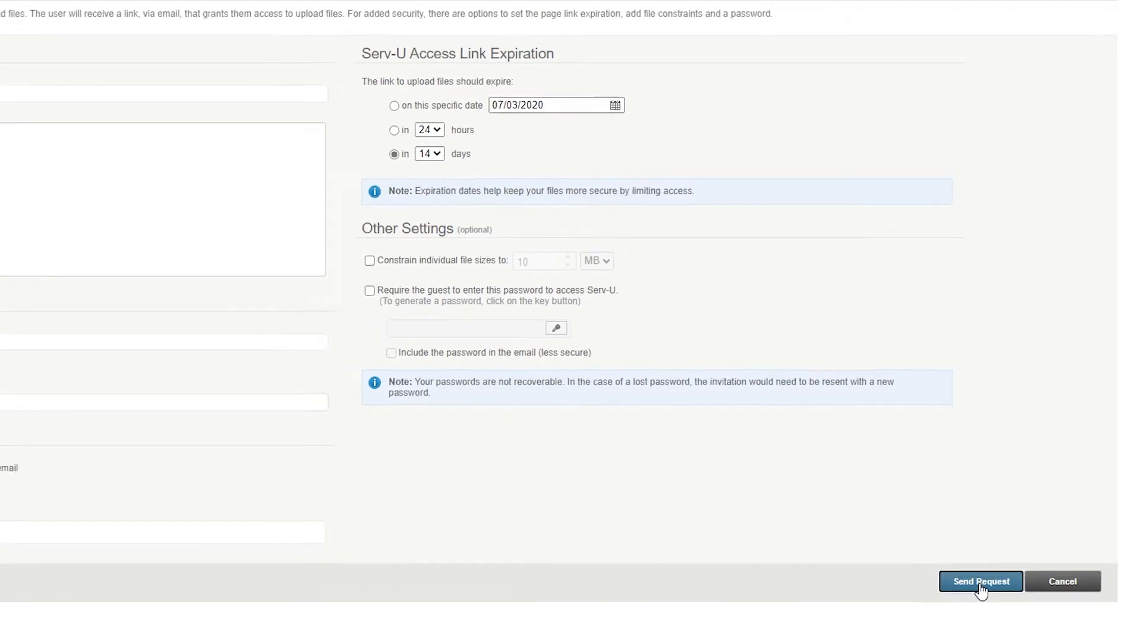
{"action": "left_click", "coordinate": [981, 581]}
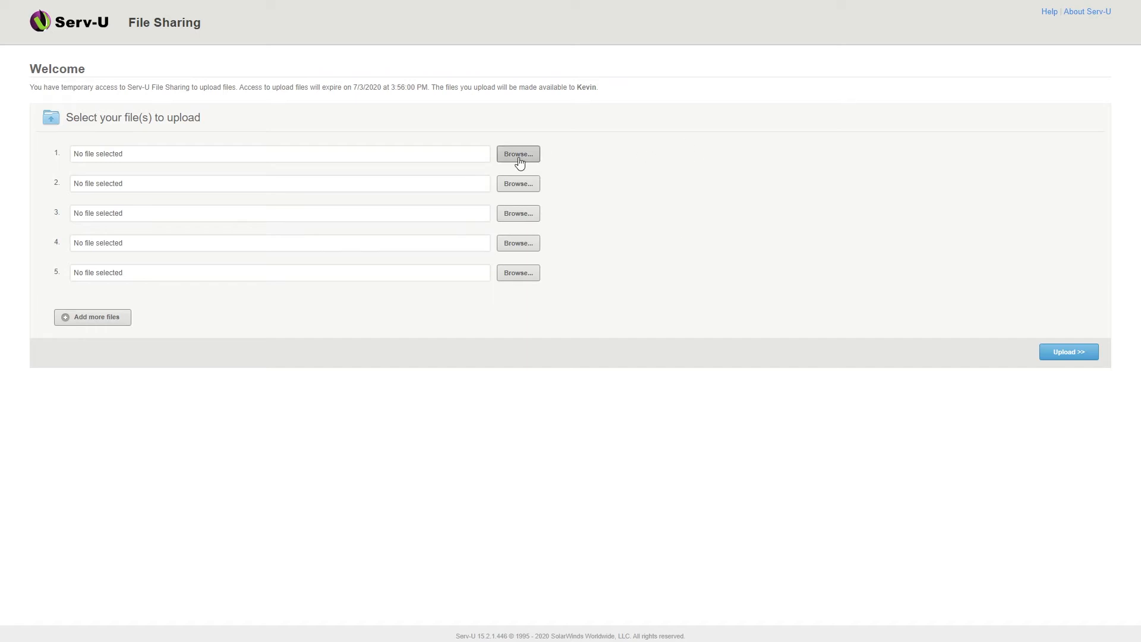
Upload WearWhatYouWantWednesday_20200506.mp4 from the guest page to the Video Uploads request.
{"action": "left_click", "coordinate": [517, 153]}
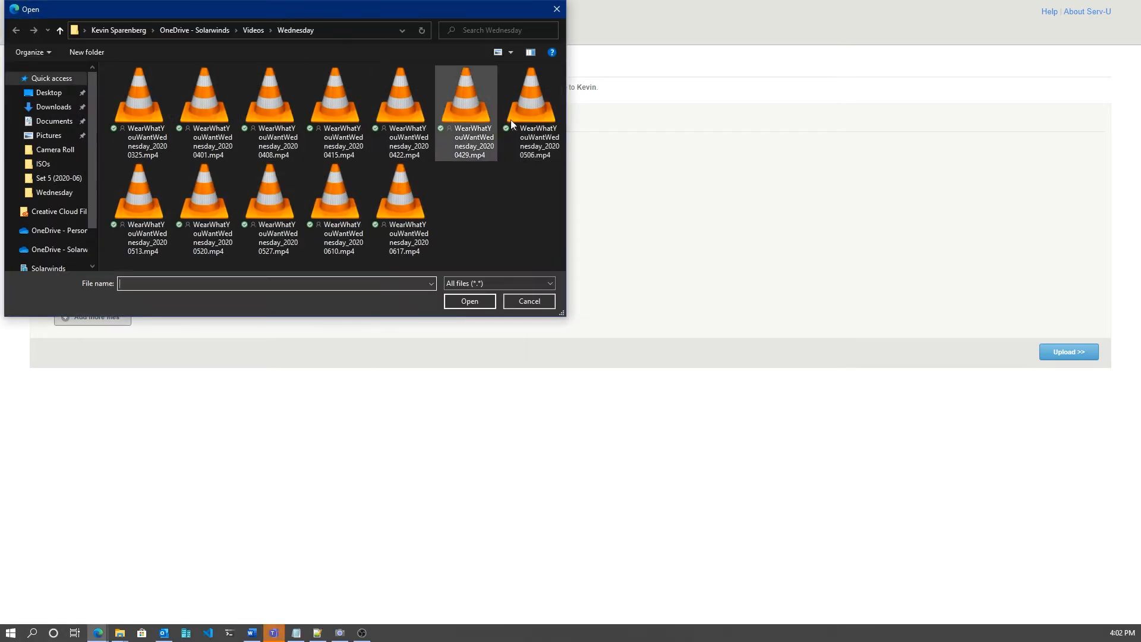
{"action": "left_click", "coordinate": [469, 301]}
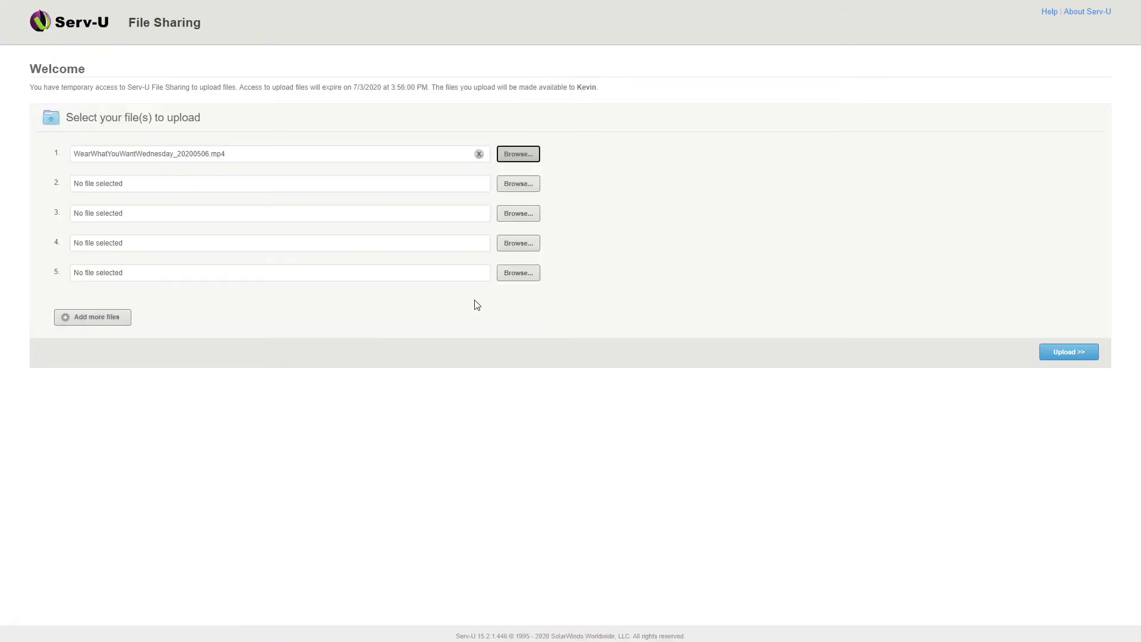
{"action": "left_click", "coordinate": [1068, 351]}
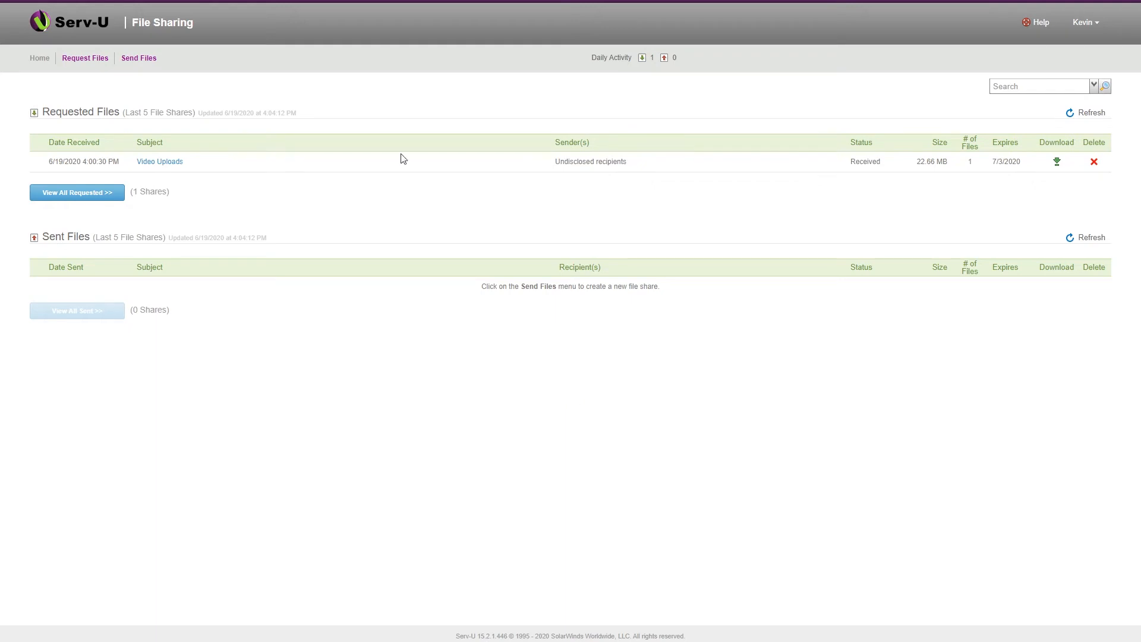
{"action": "mouse_move", "coordinate": [138, 58]}
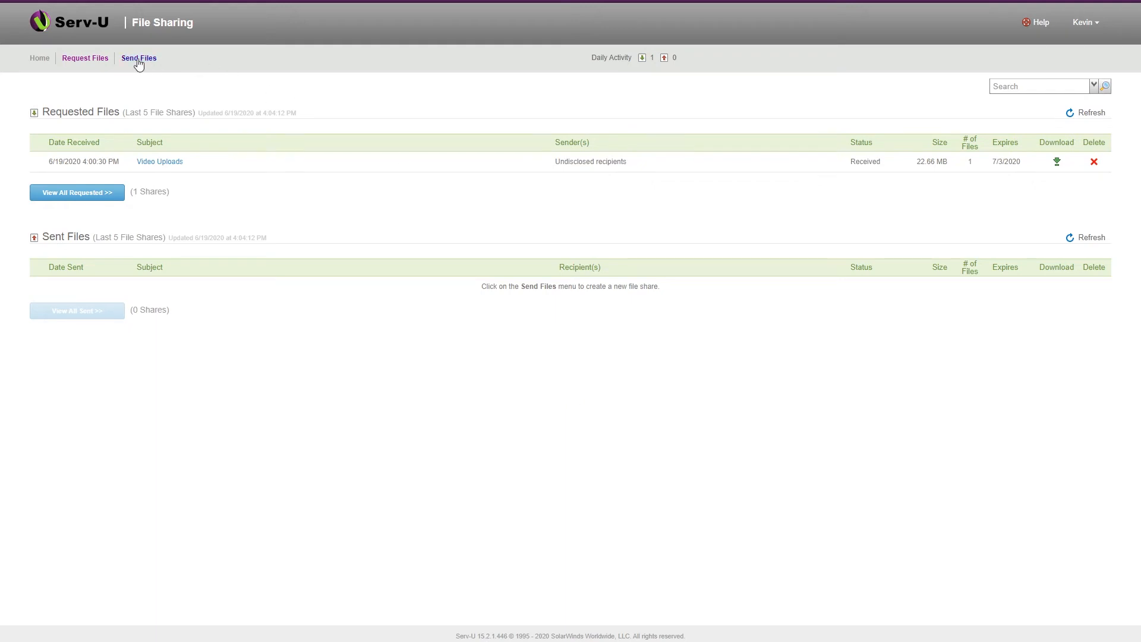
Start a new Send Files share to a guest user from the Home page.
{"action": "left_click", "coordinate": [138, 58]}
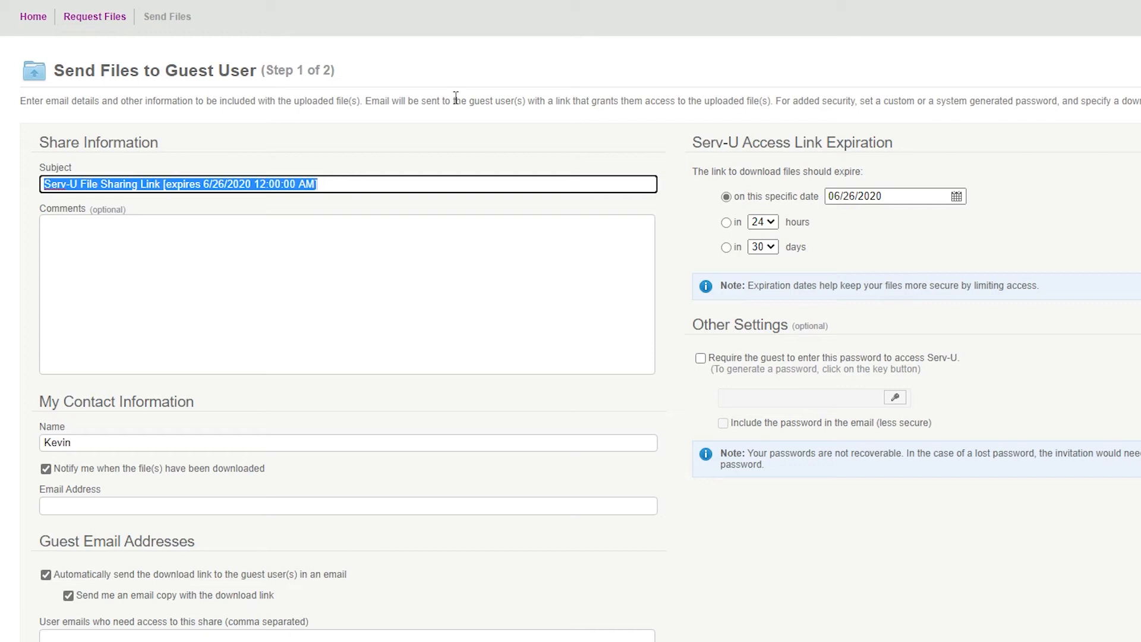
Set subject 'Installer Files v4.27', download notifications off, and link expiration in 7 days.
{"action": "type", "text": "Installer"}
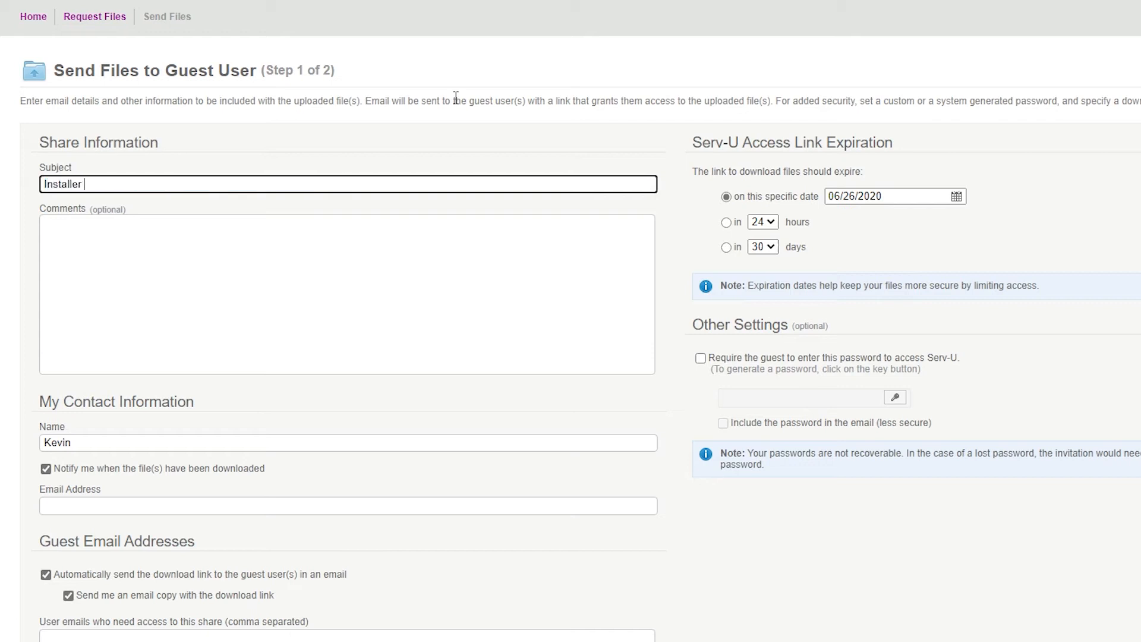
{"action": "type", "text": "Files v4.27"}
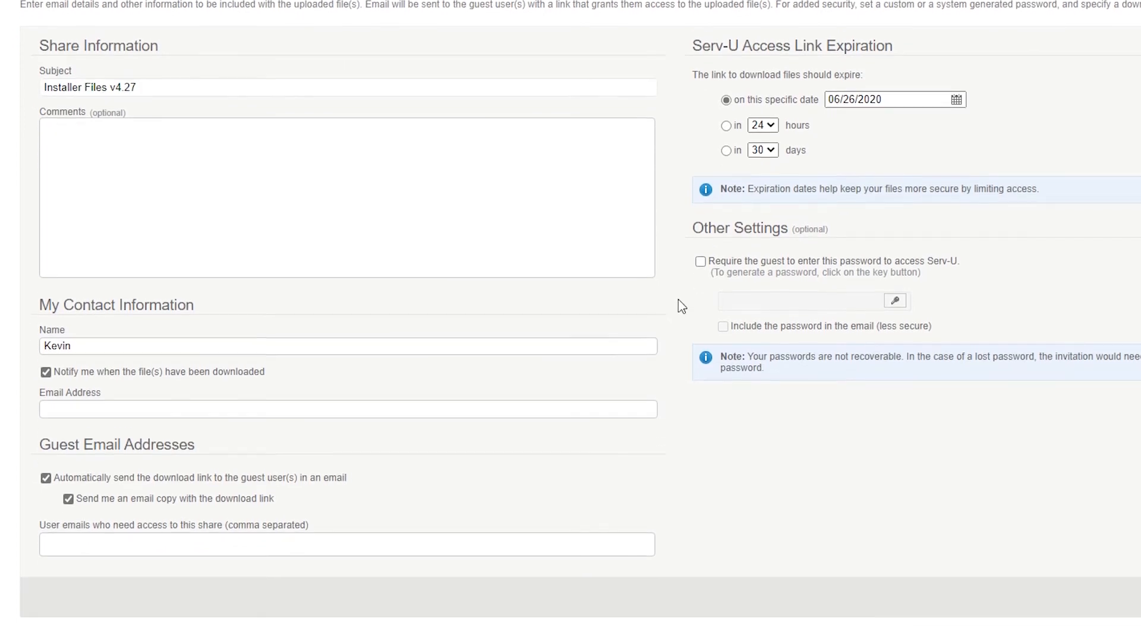
{"action": "scroll", "scroll_direction": "down", "scroll_amount": 3}
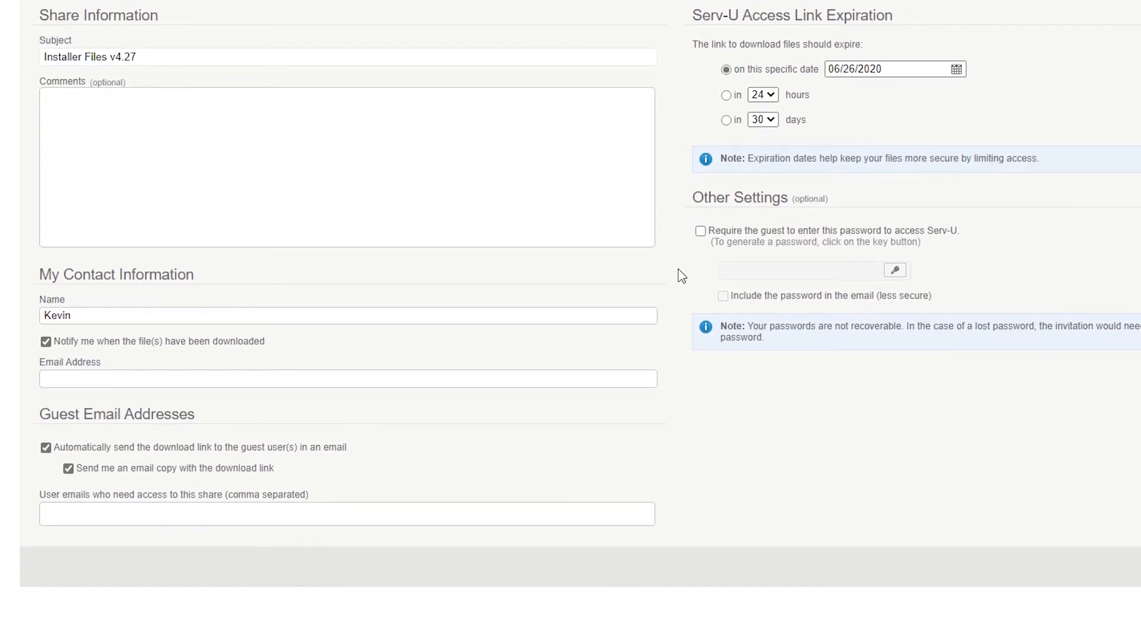
{"action": "mouse_move", "coordinate": [51, 361]}
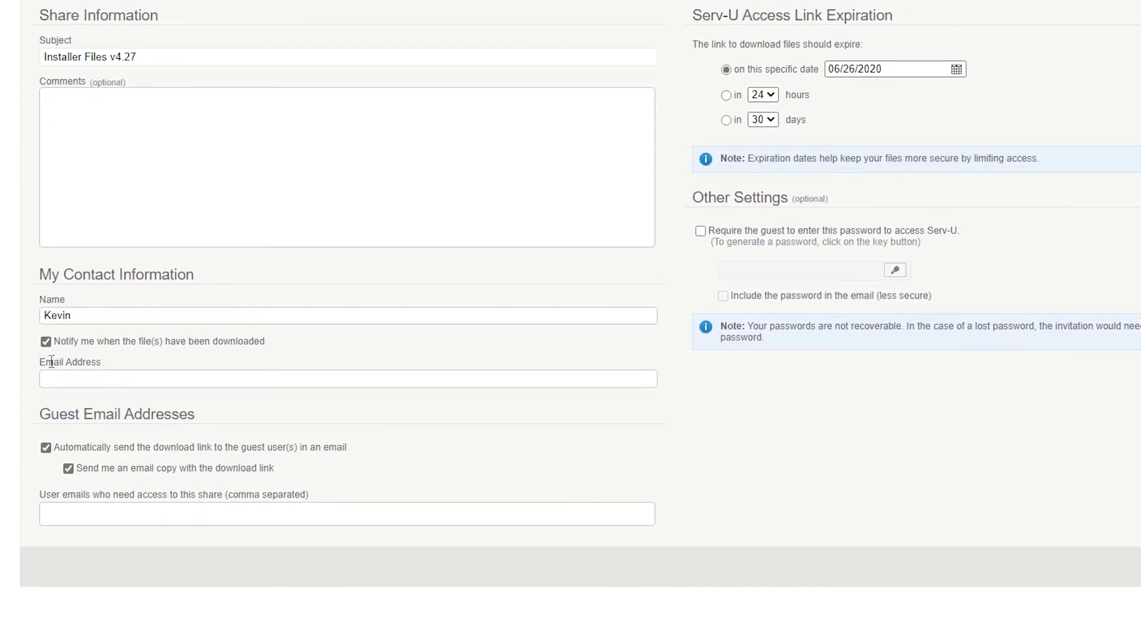
{"action": "left_click", "coordinate": [45, 341]}
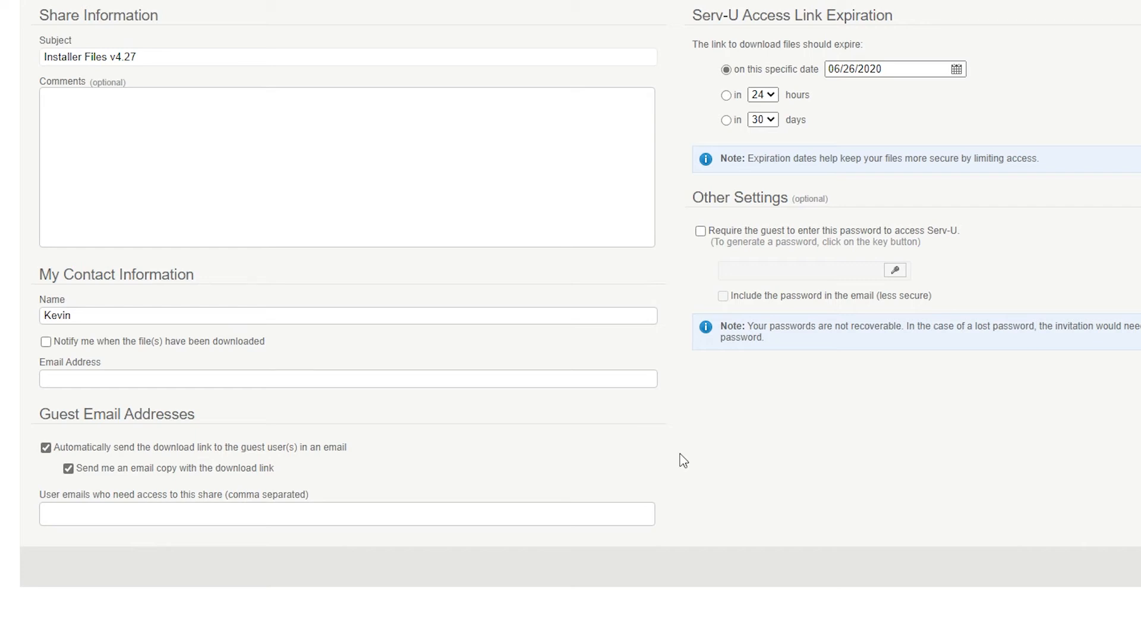
{"action": "left_click", "coordinate": [45, 447]}
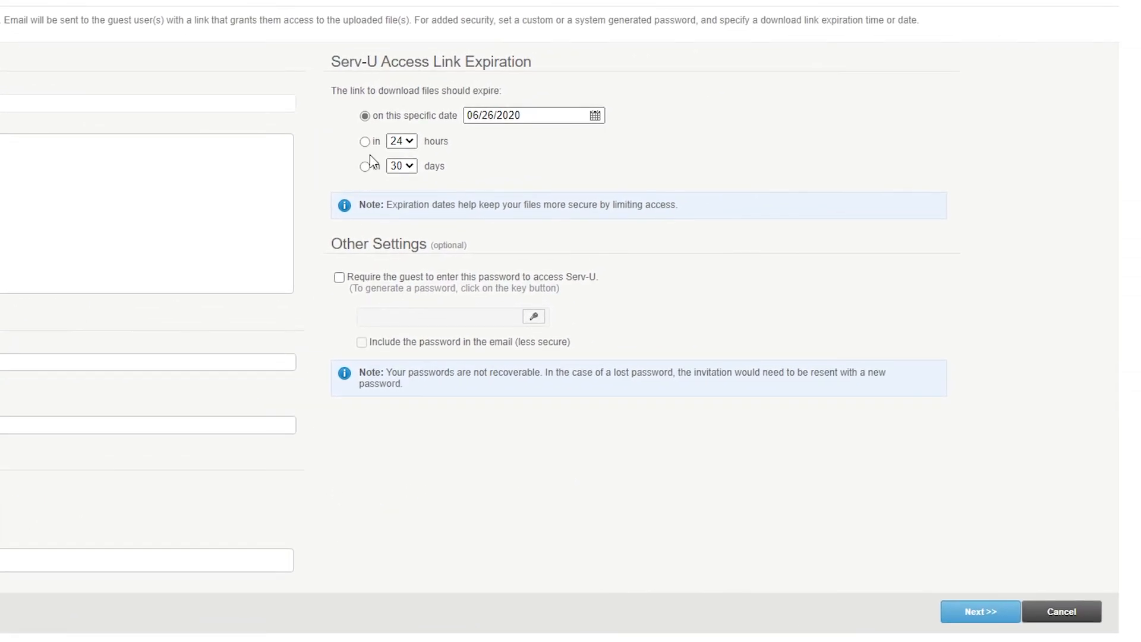
{"action": "left_click", "coordinate": [401, 165]}
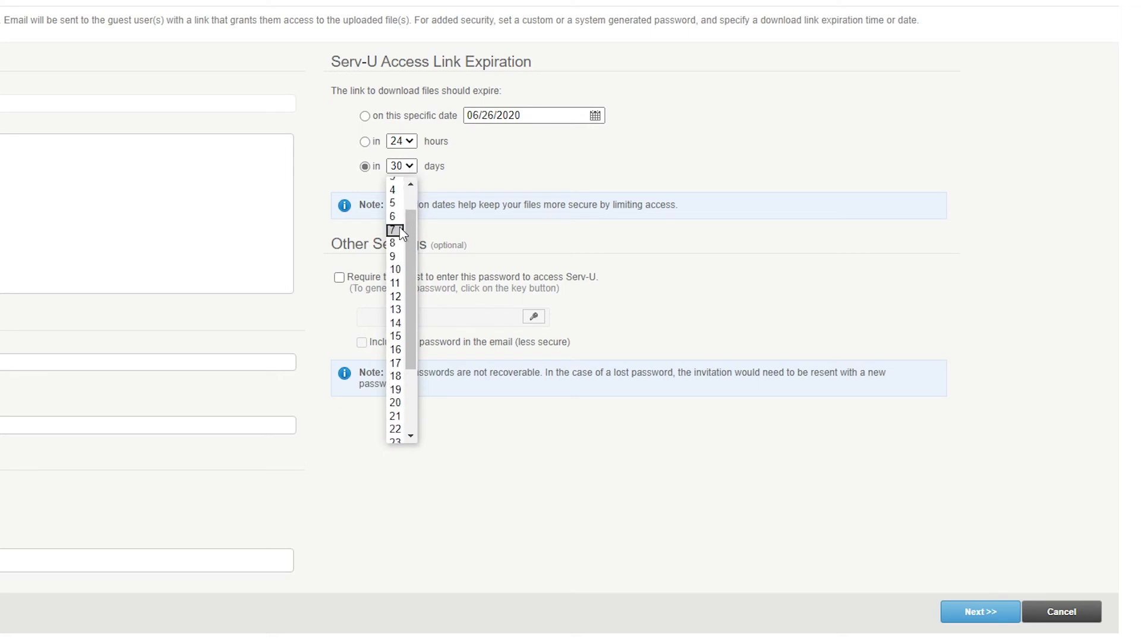
{"action": "left_click", "coordinate": [395, 229]}
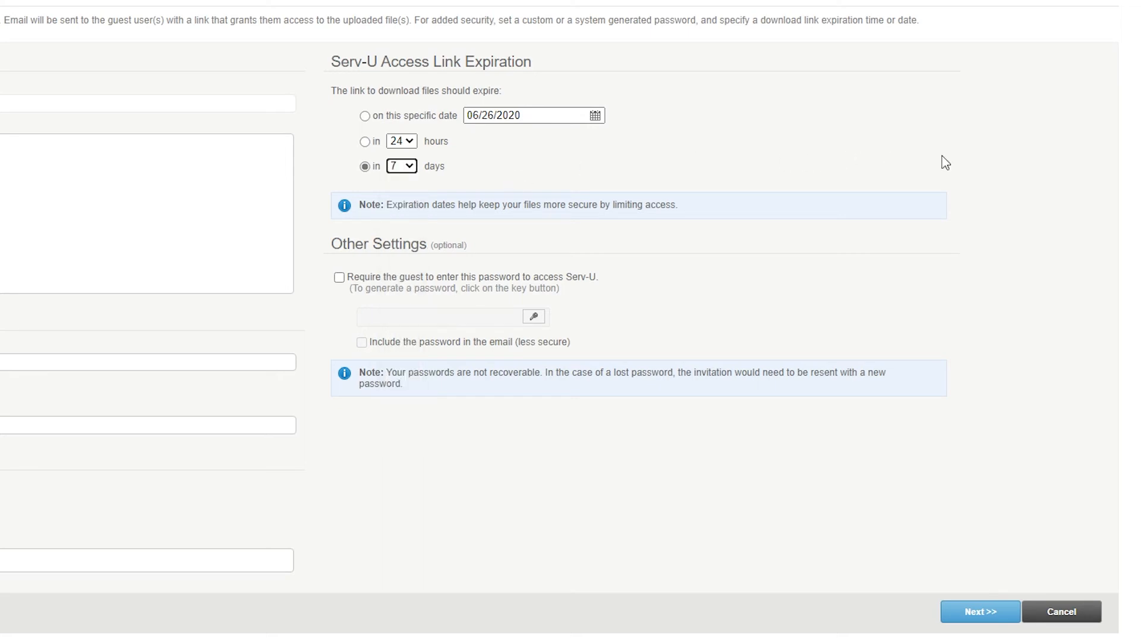
{"action": "mouse_move", "coordinate": [981, 624]}
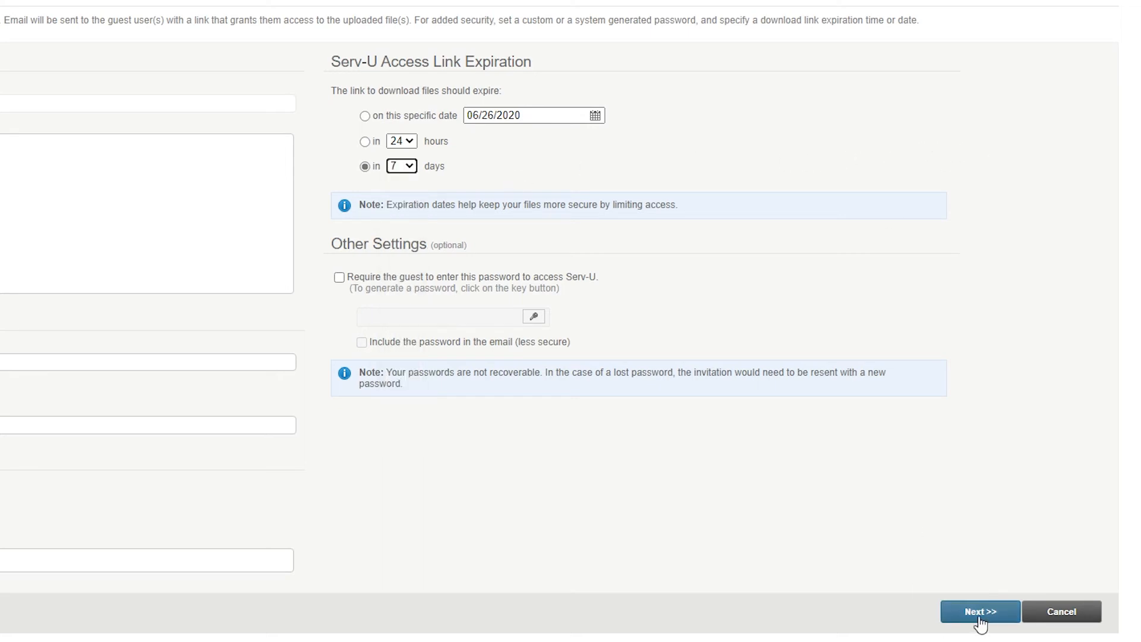
Upload Product_Installer_v4.27.msi from the local computer to the Installer Files v4.27 share.
{"action": "left_click", "coordinate": [979, 611]}
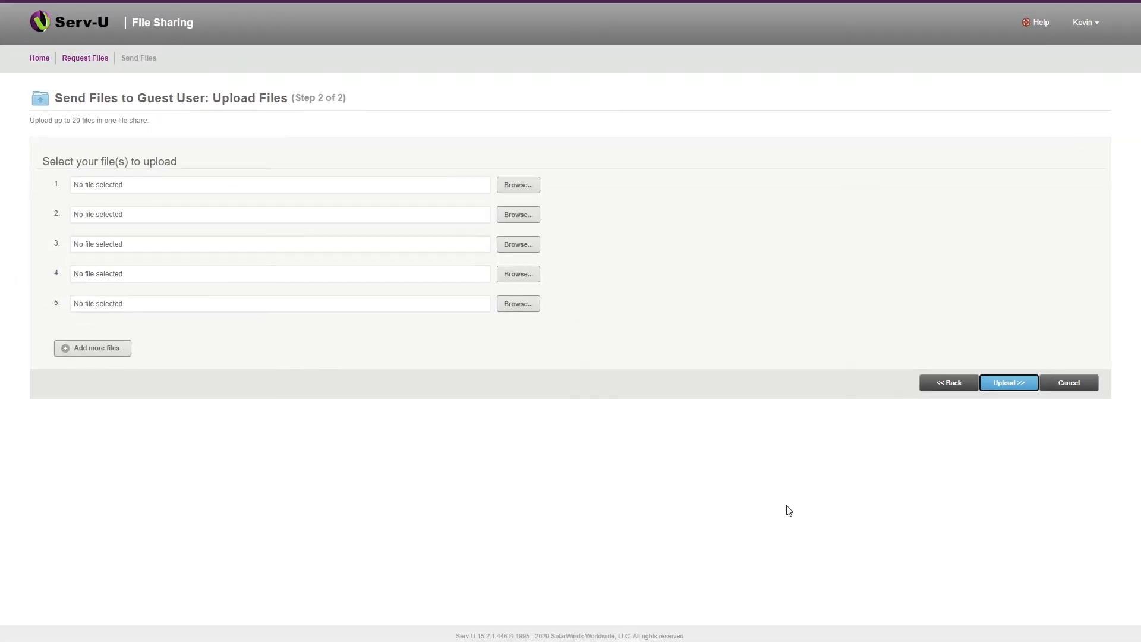
{"action": "left_click", "coordinate": [517, 184]}
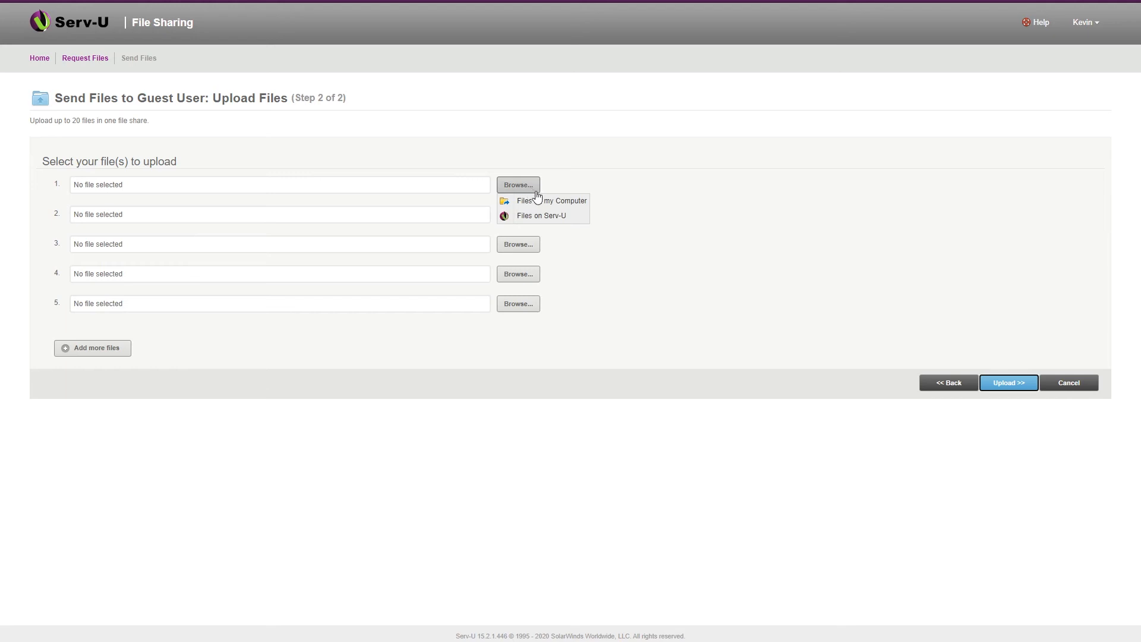
{"action": "left_click", "coordinate": [551, 201]}
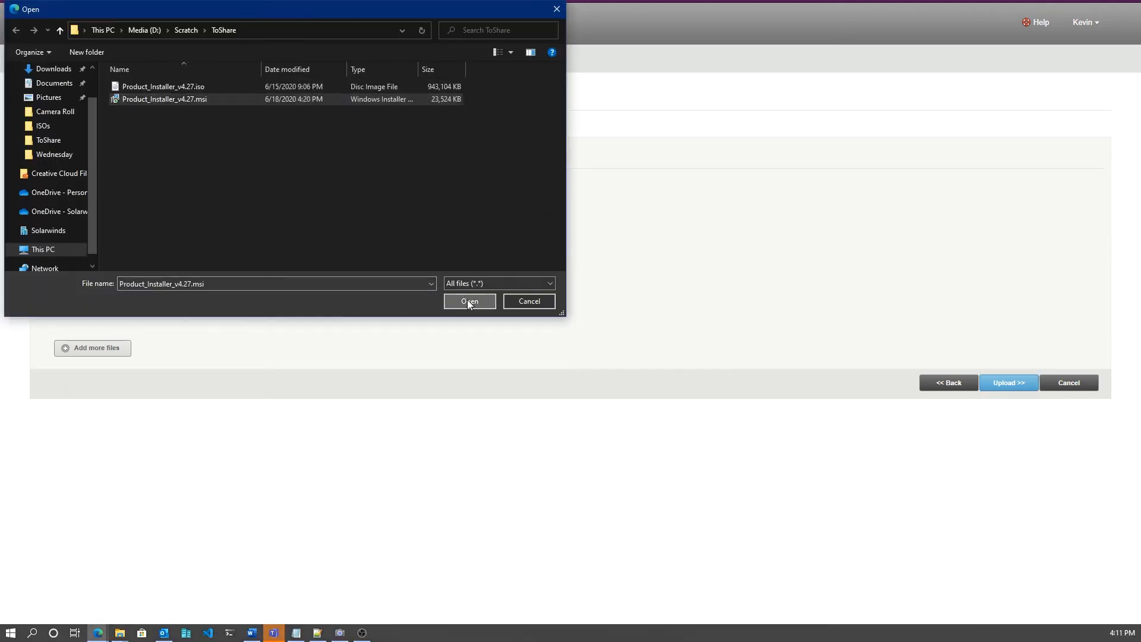
{"action": "left_click", "coordinate": [470, 300]}
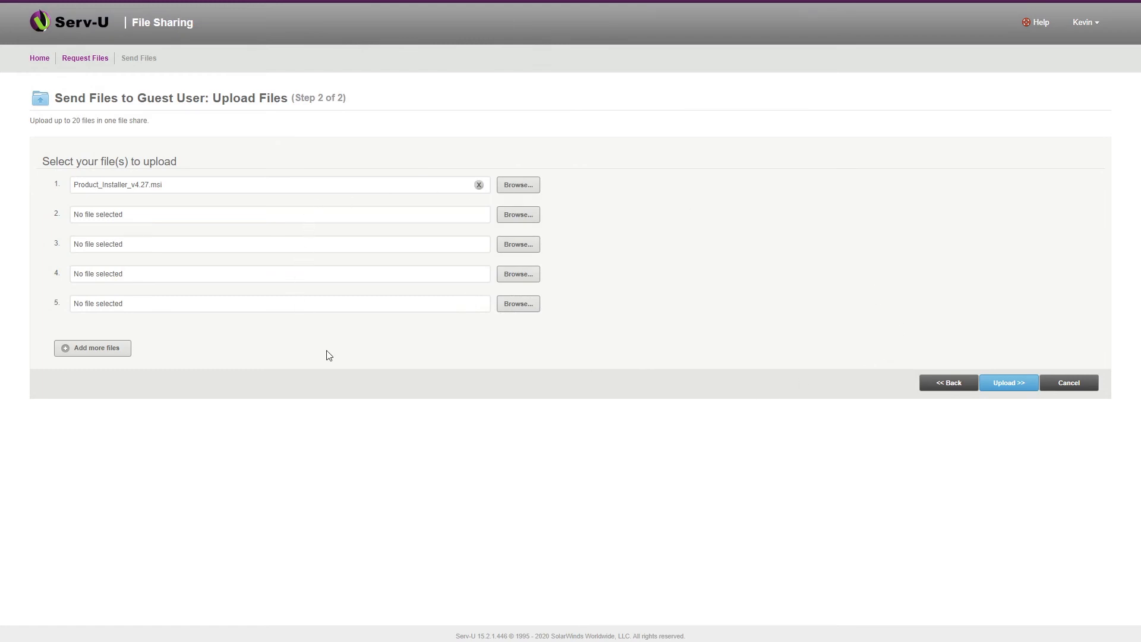
{"action": "left_click", "coordinate": [1008, 382]}
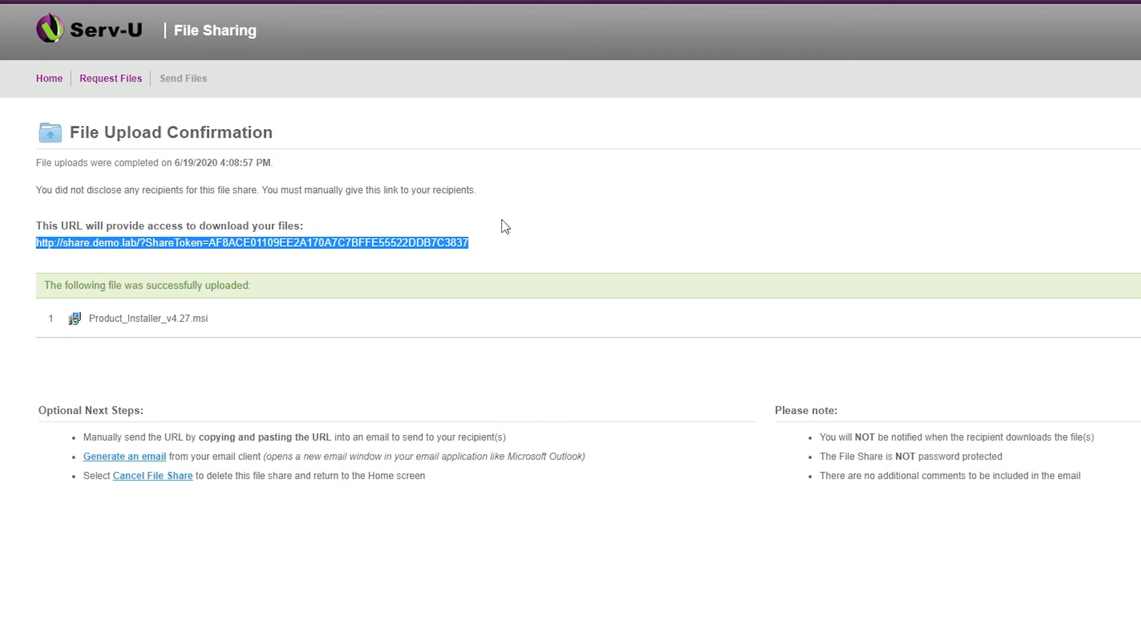
{"action": "mouse_move", "coordinate": [692, 241]}
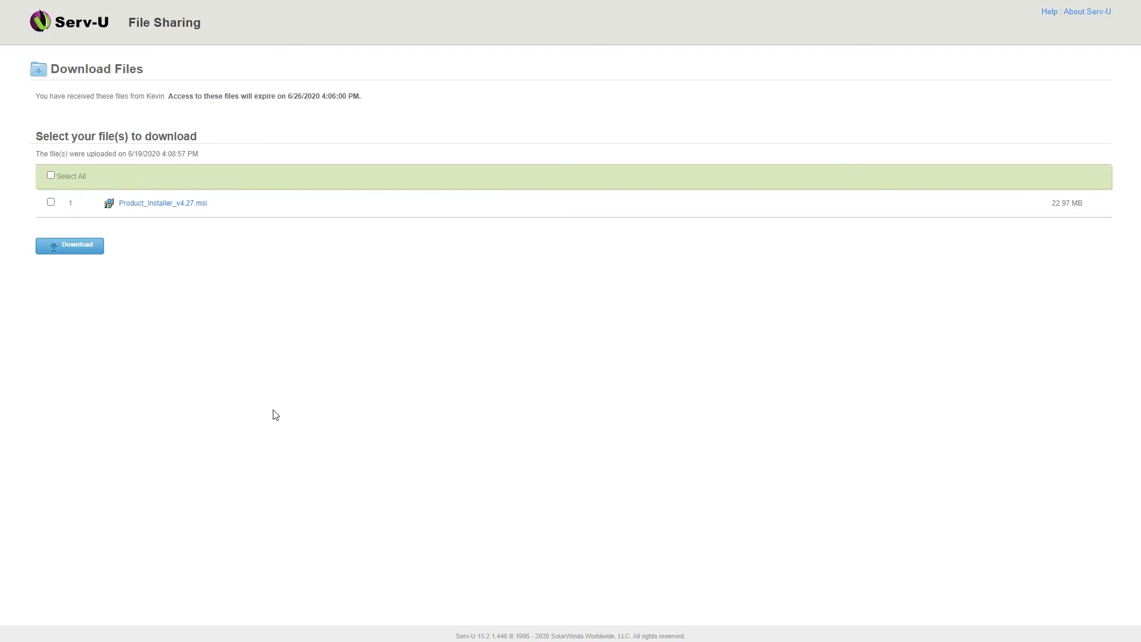
As the guest, select Product_Installer_v4.27.msi in the share and download it.
{"action": "left_click", "coordinate": [50, 202]}
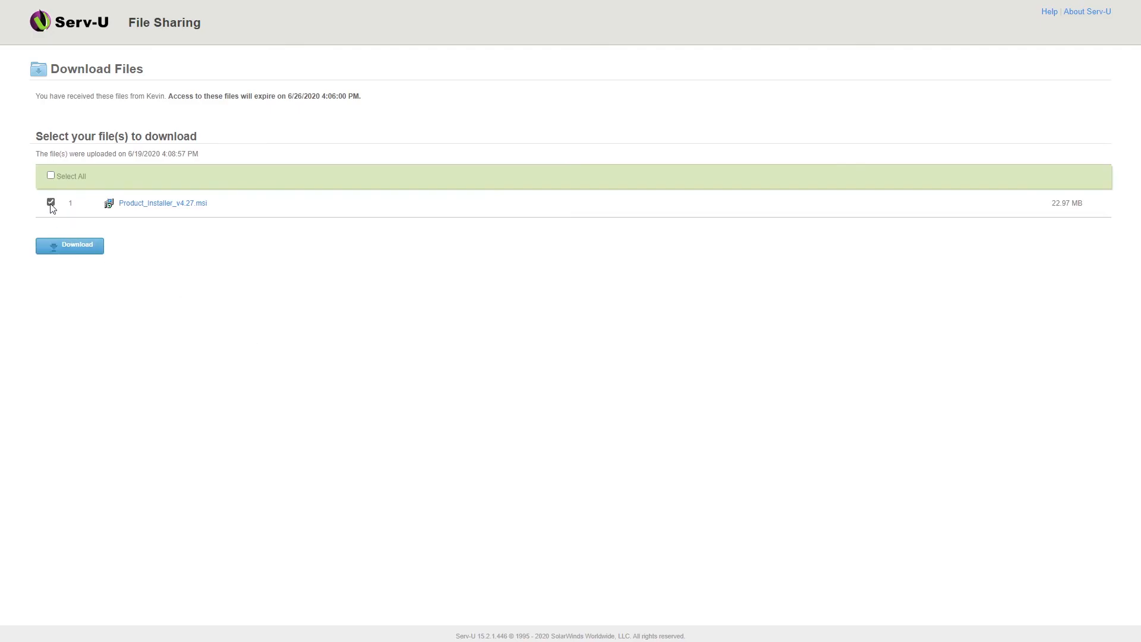
{"action": "left_click", "coordinate": [69, 245]}
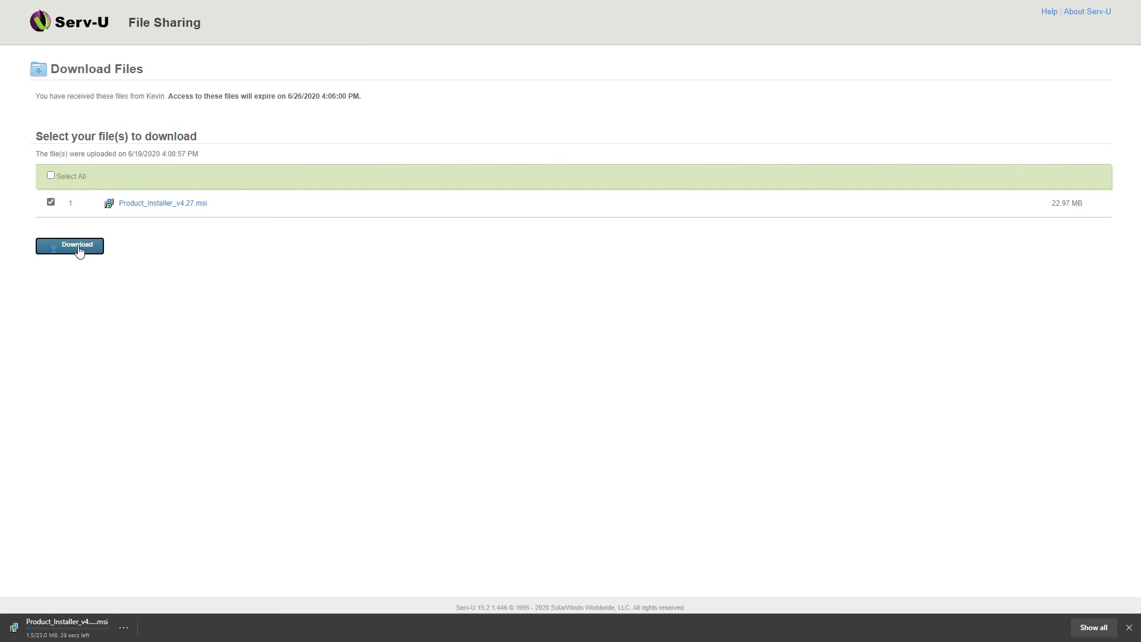